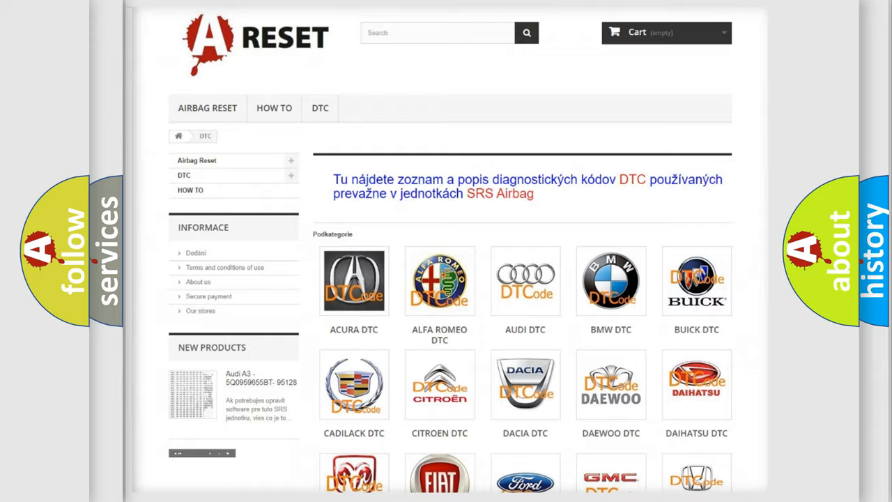
{"action": "scroll", "scroll_direction": "down", "scroll_amount": 3}
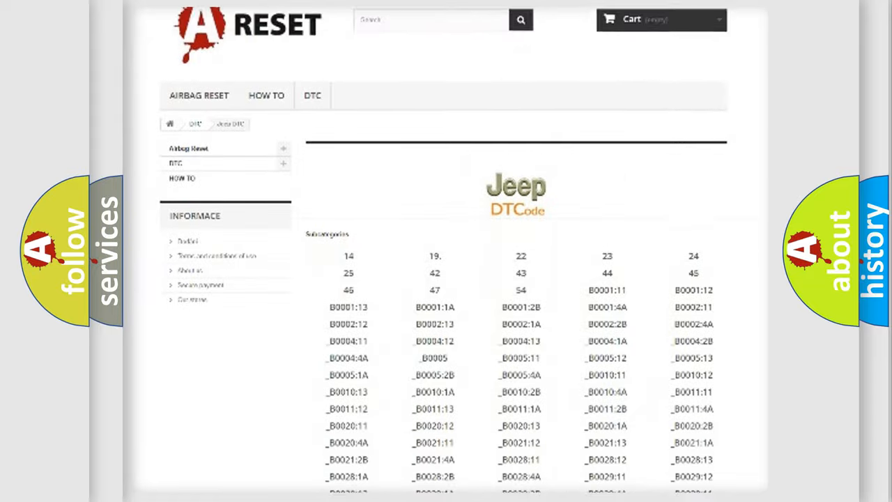
{"action": "scroll", "scroll_direction": "down", "scroll_amount": 3}
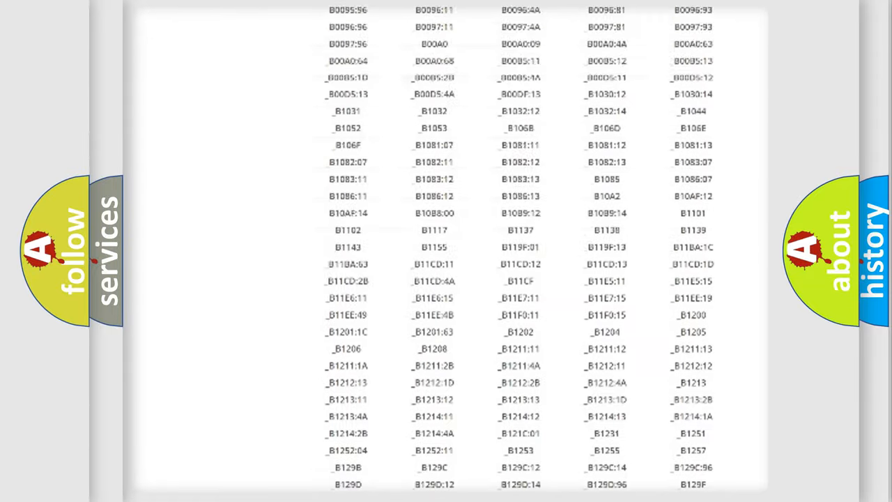
{"action": "scroll", "scroll_direction": "up", "scroll_amount": 3}
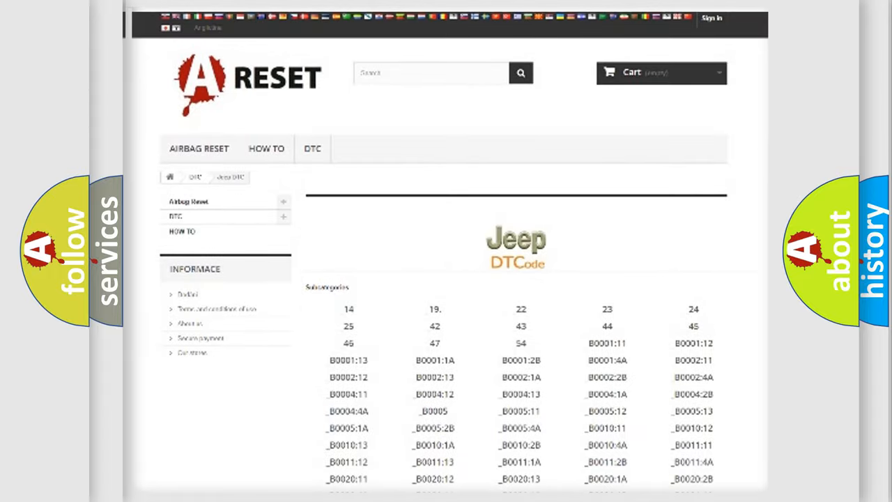